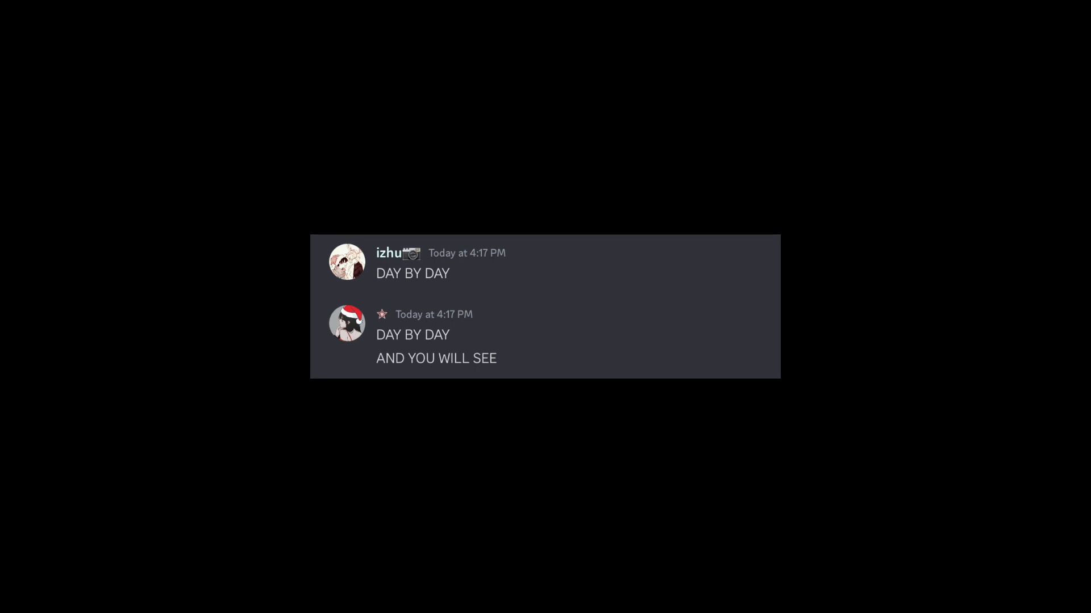
pyautogui.scroll(-3)
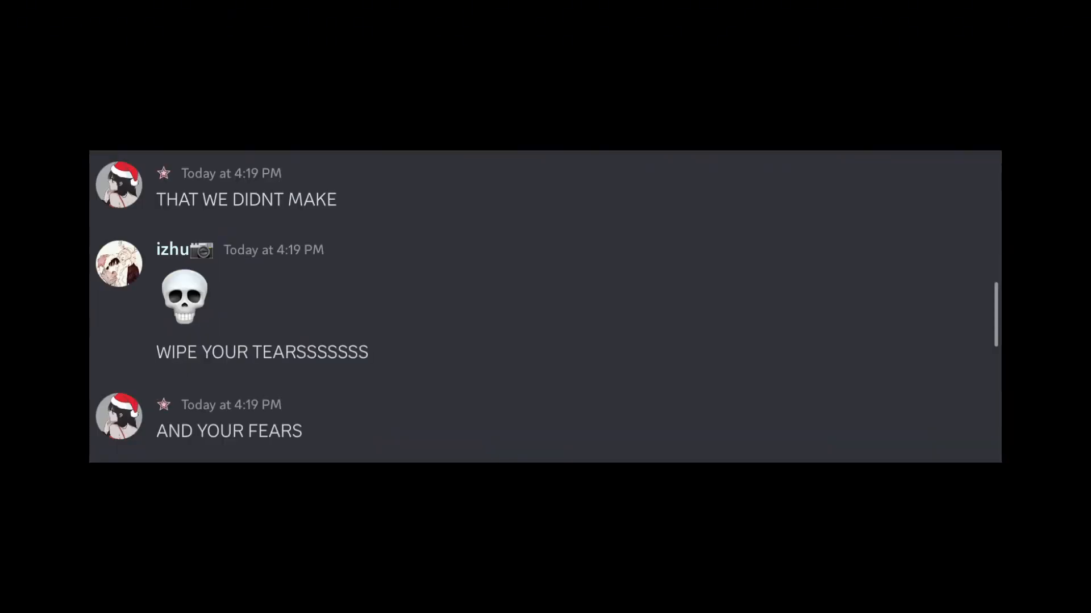
pyautogui.scroll(-3)
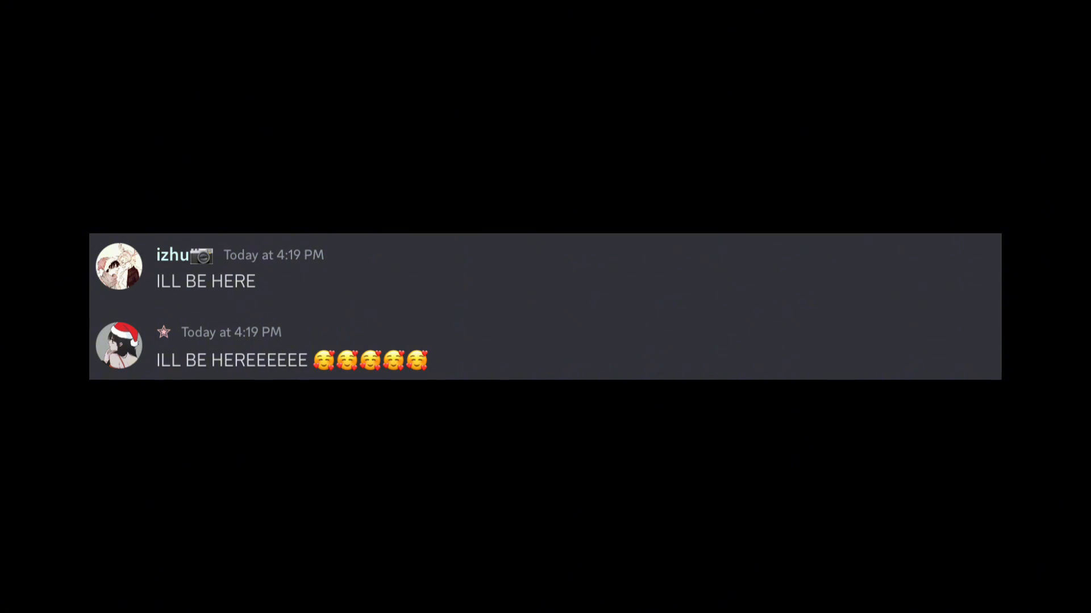